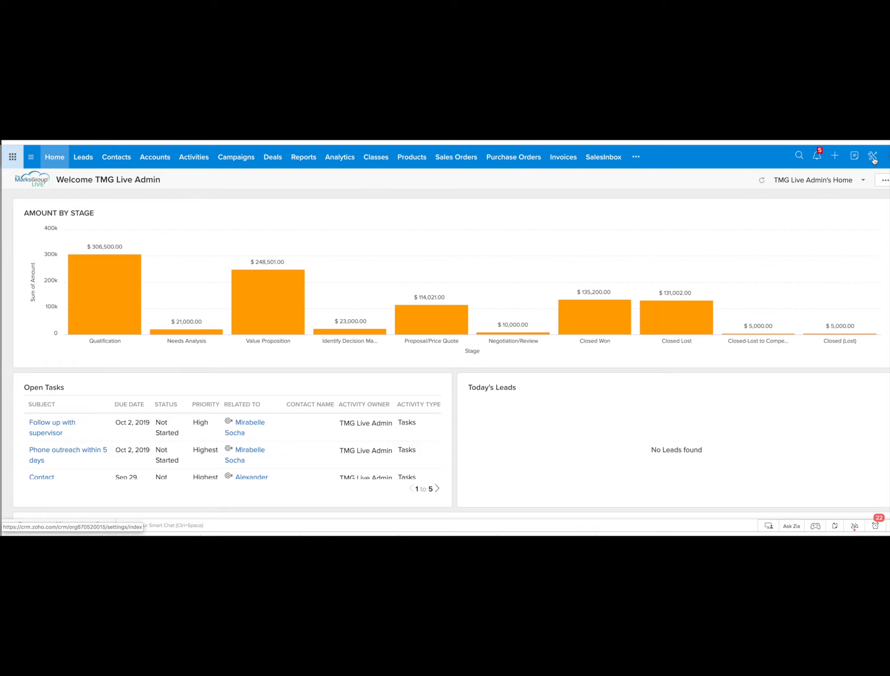
- Open Zoho CRM Setup from the wrench icon in the top bar
{"action": "left_click", "coordinate": [874, 156]}
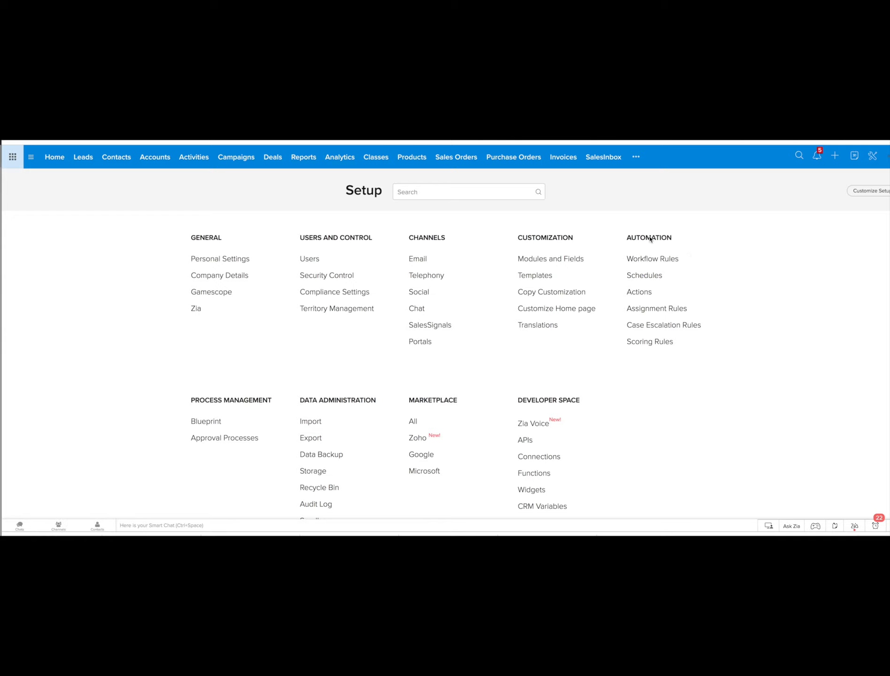
{"action": "mouse_move", "coordinate": [652, 258]}
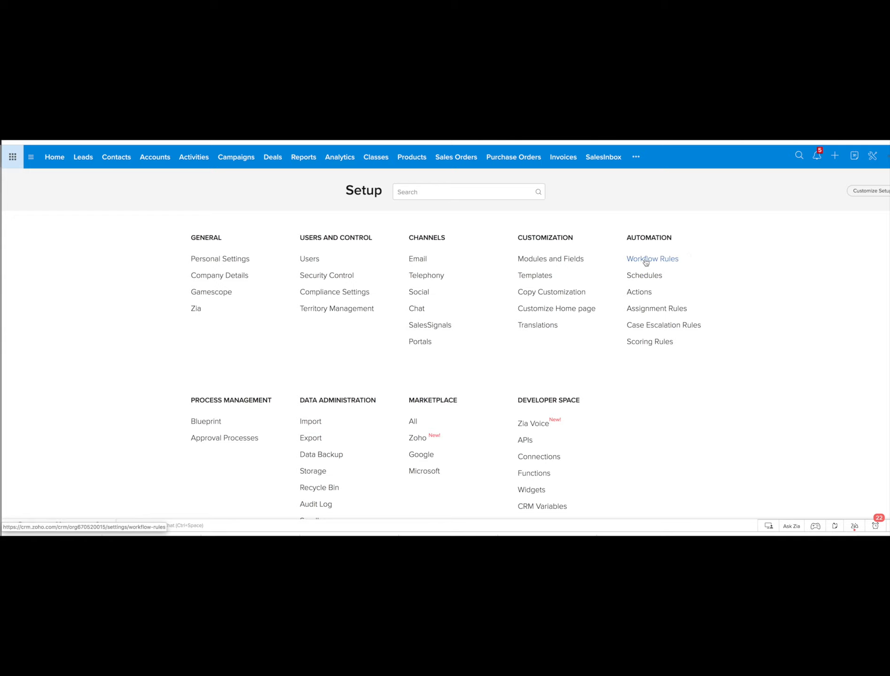
- Open Workflow Rules under Automation to list the four existing rules
{"action": "left_click", "coordinate": [652, 259]}
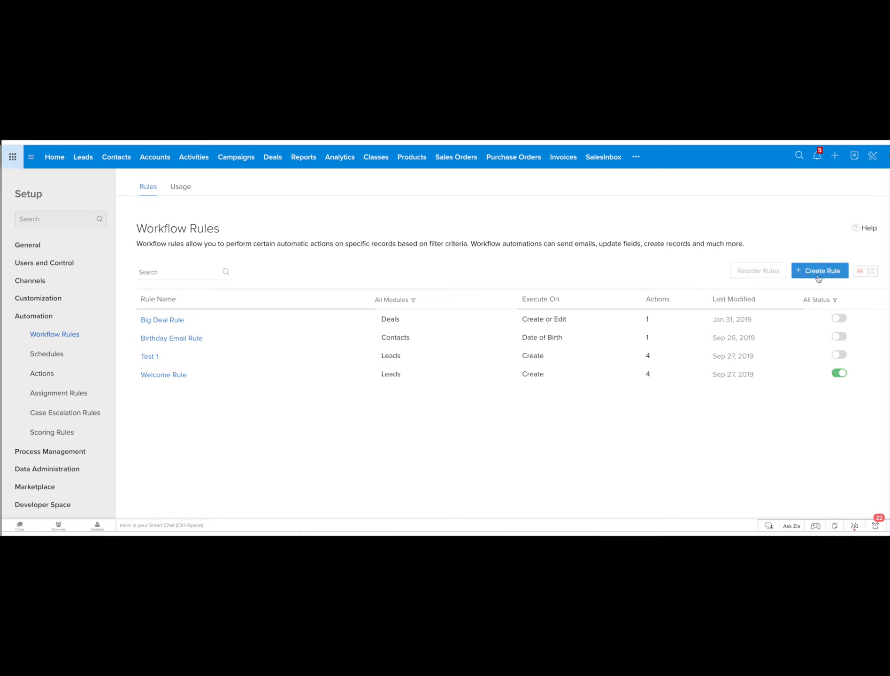
{"action": "mouse_move", "coordinate": [595, 340]}
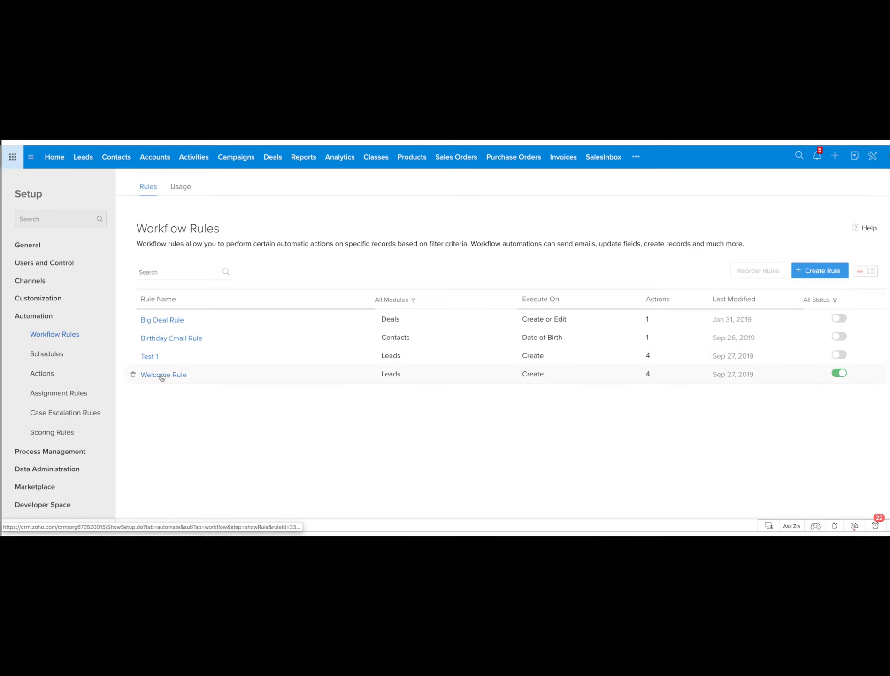
- Open Welcome Rule to view its lead-created trigger, condition and actions
{"action": "left_click", "coordinate": [164, 374]}
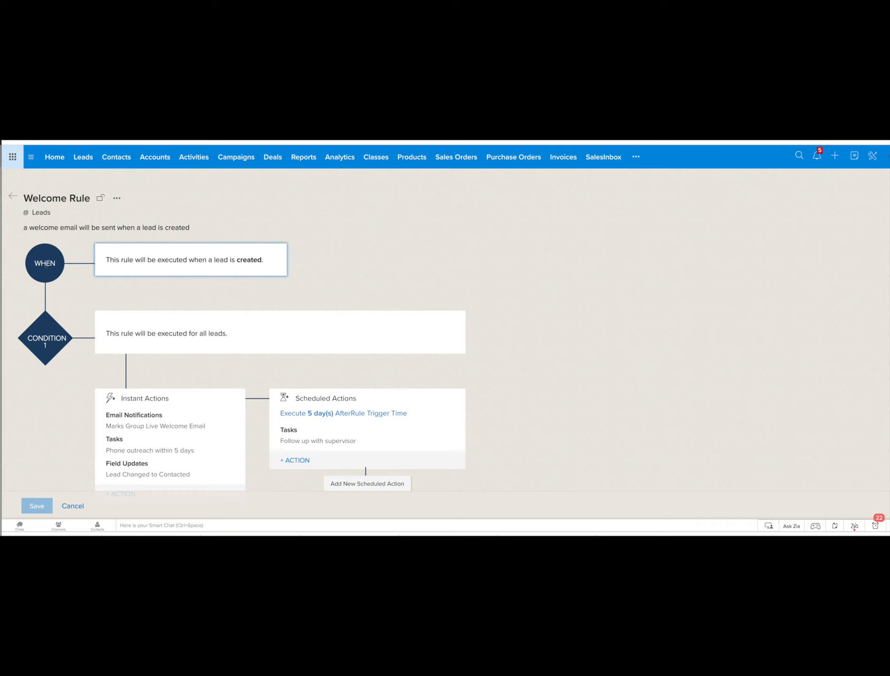
{"action": "mouse_move", "coordinate": [47, 274]}
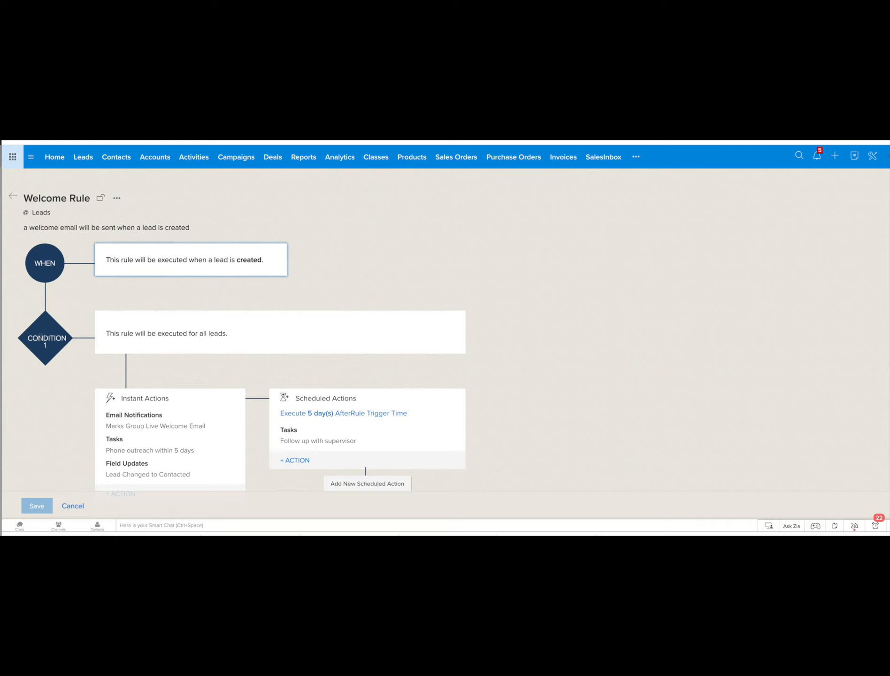
{"action": "mouse_move", "coordinate": [278, 422]}
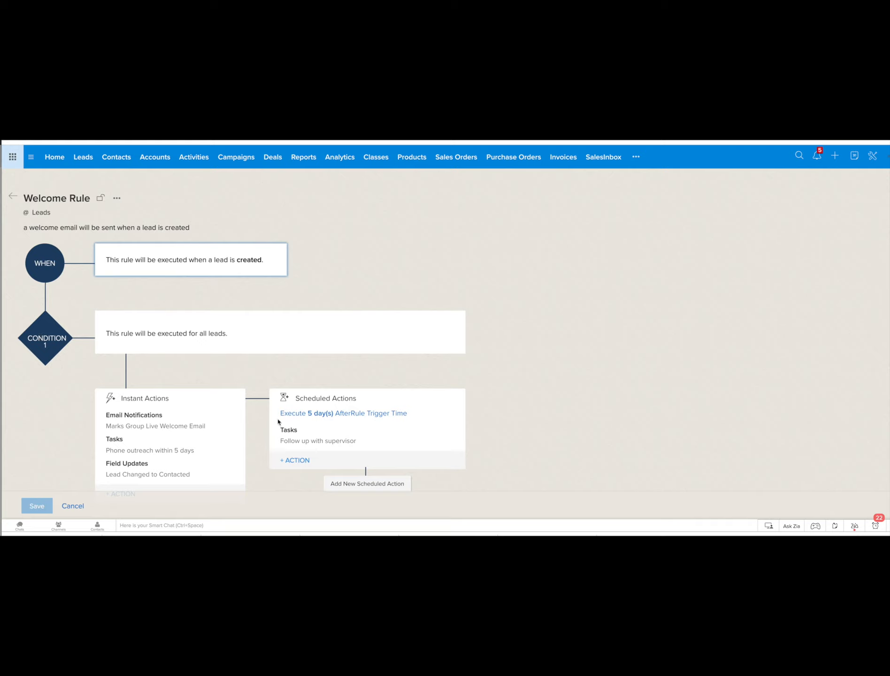
{"action": "mouse_move", "coordinate": [277, 259]}
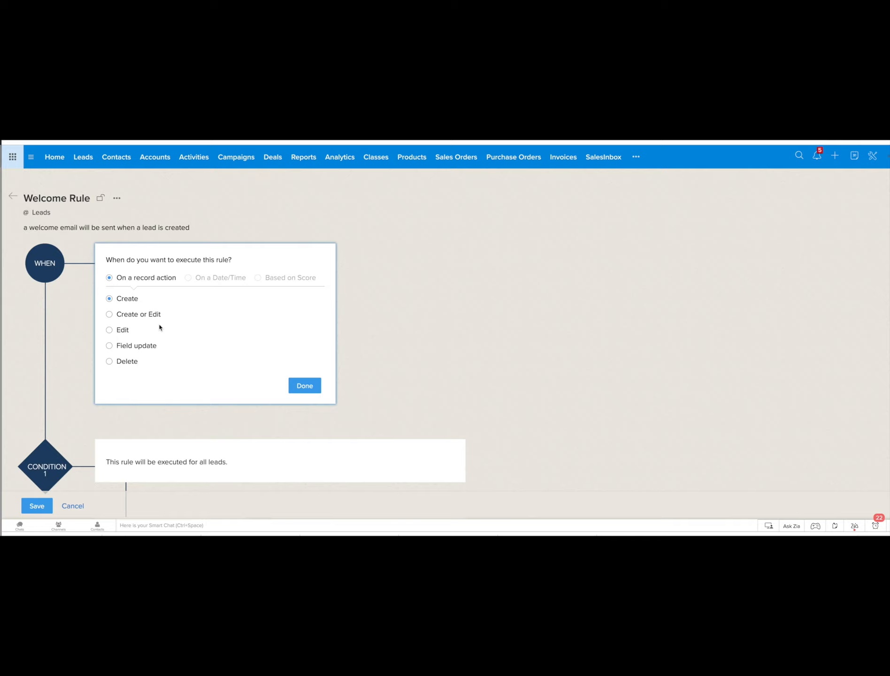
{"action": "mouse_move", "coordinate": [150, 372]}
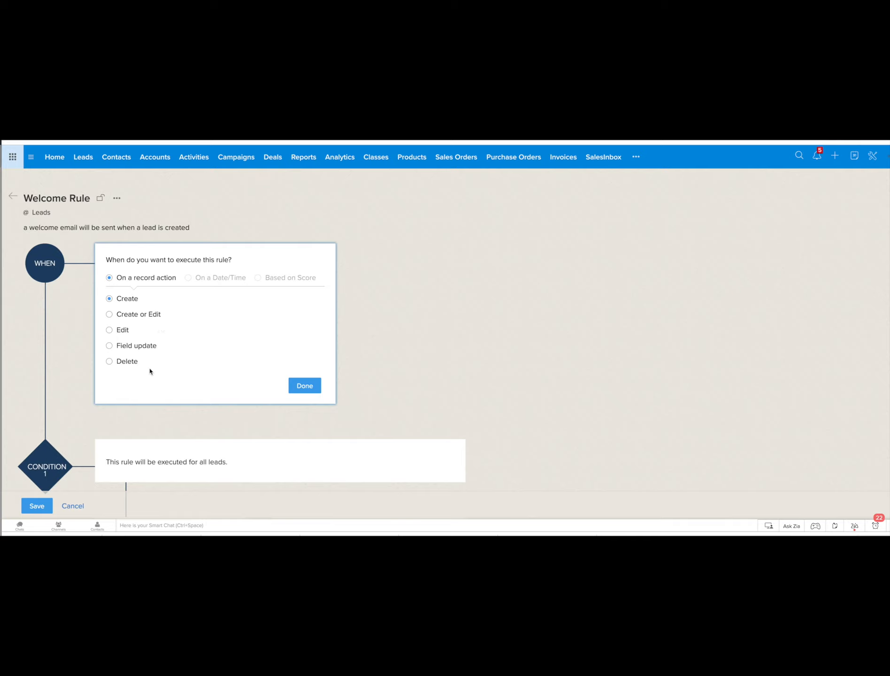
{"action": "mouse_move", "coordinate": [190, 281]}
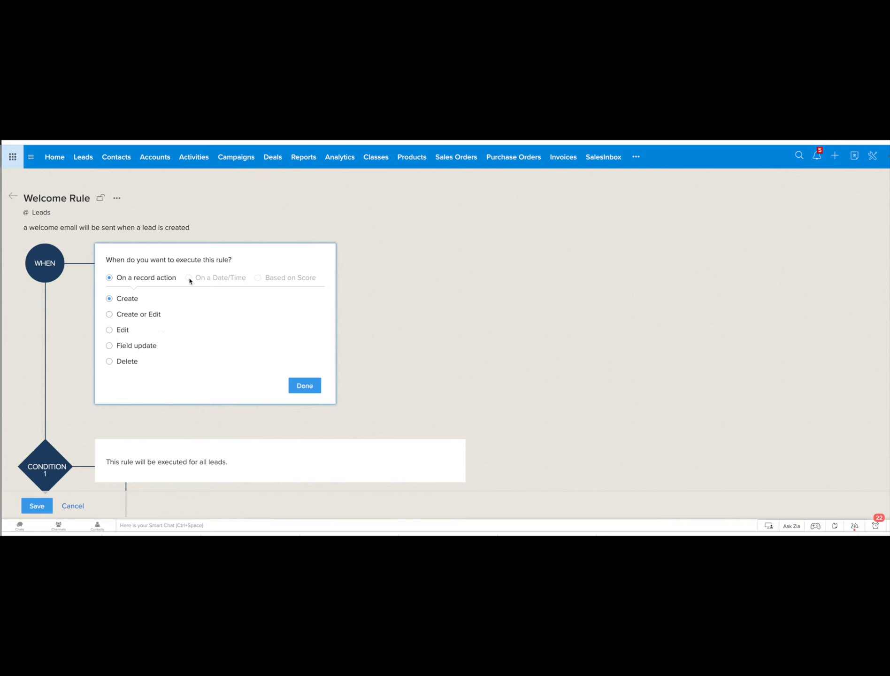
{"action": "mouse_move", "coordinate": [312, 281]}
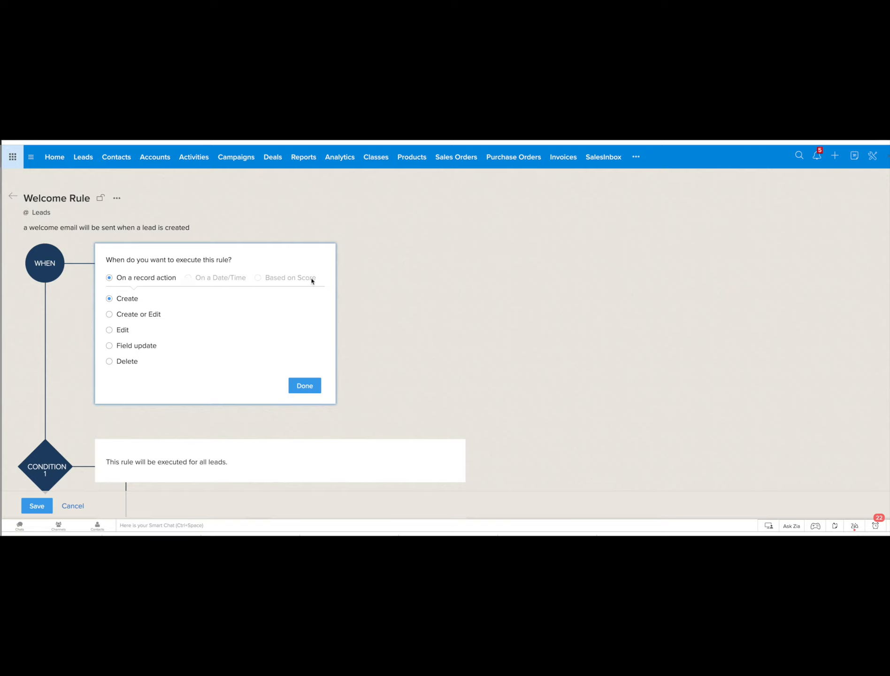
{"action": "mouse_move", "coordinate": [283, 372]}
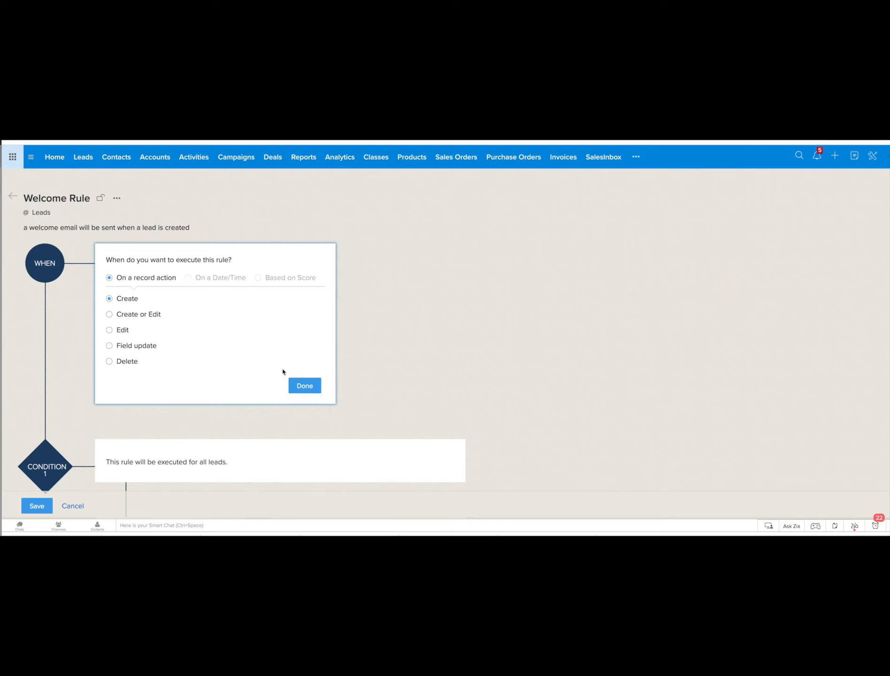
{"action": "left_click", "coordinate": [304, 385]}
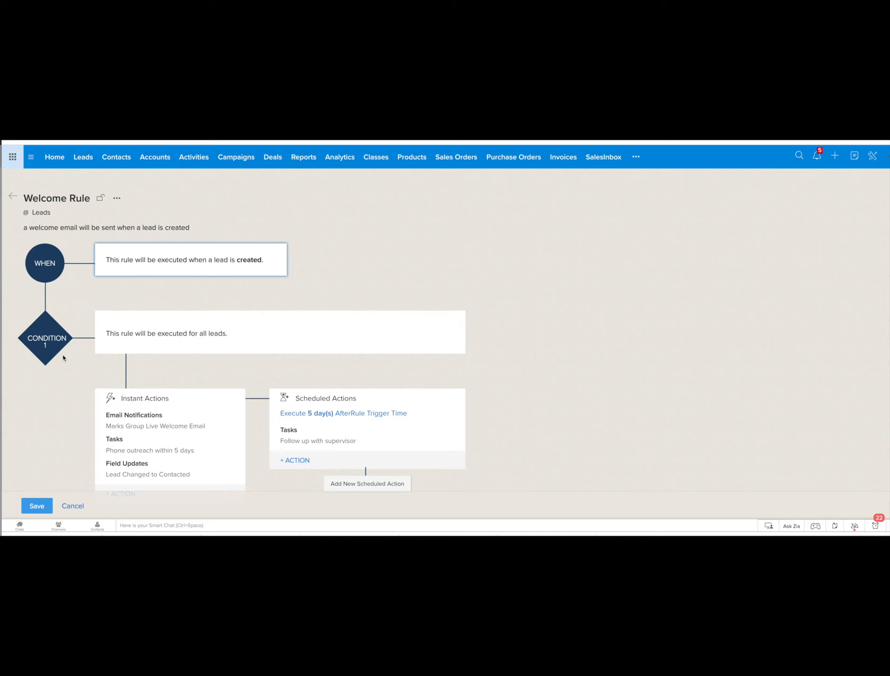
{"action": "mouse_move", "coordinate": [210, 335]}
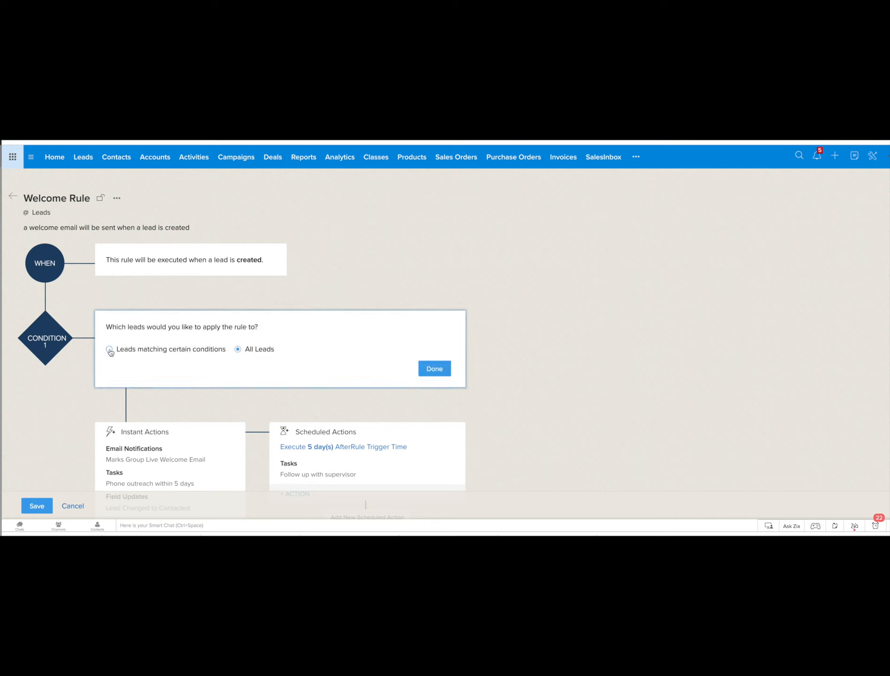
{"action": "left_click", "coordinate": [108, 349]}
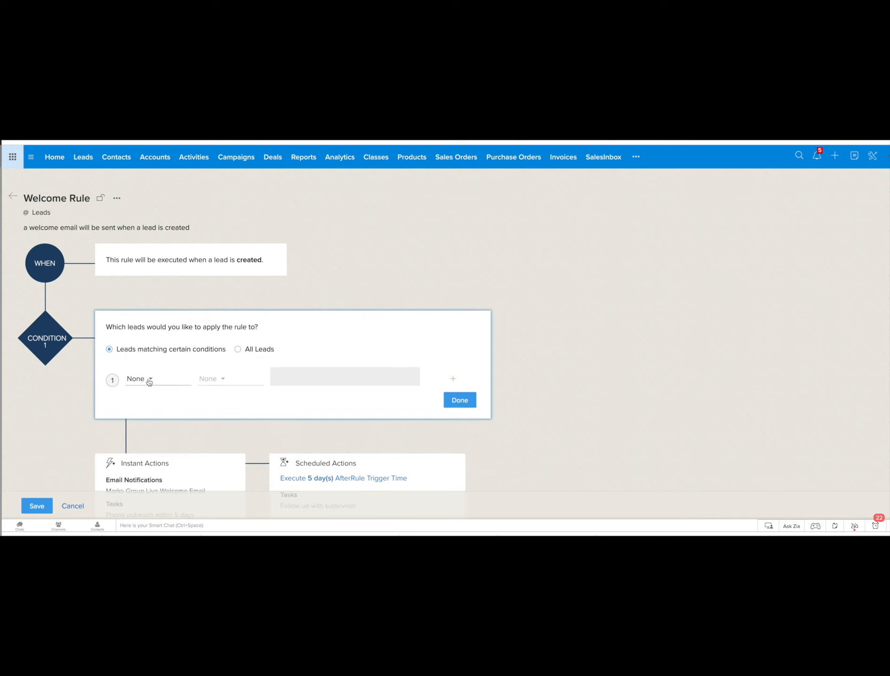
{"action": "left_click", "coordinate": [141, 379]}
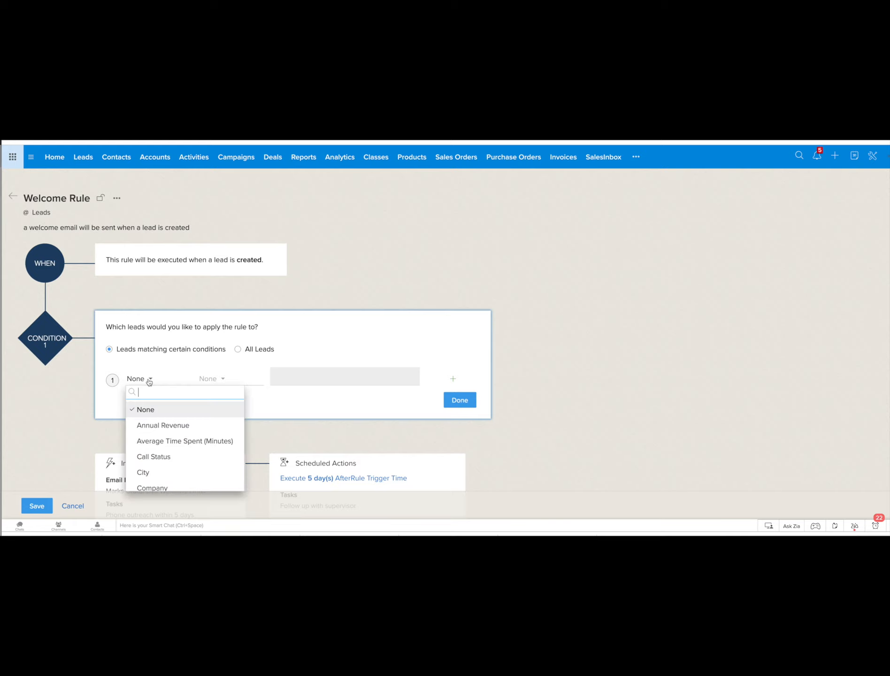
{"action": "scroll", "scroll_direction": "down", "scroll_amount": 3}
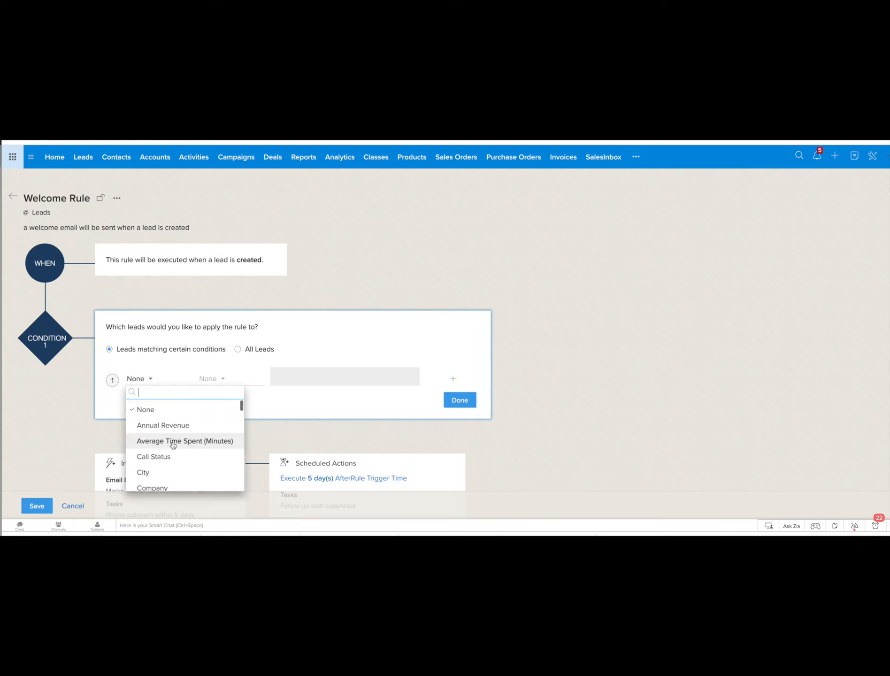
{"action": "left_click", "coordinate": [238, 349]}
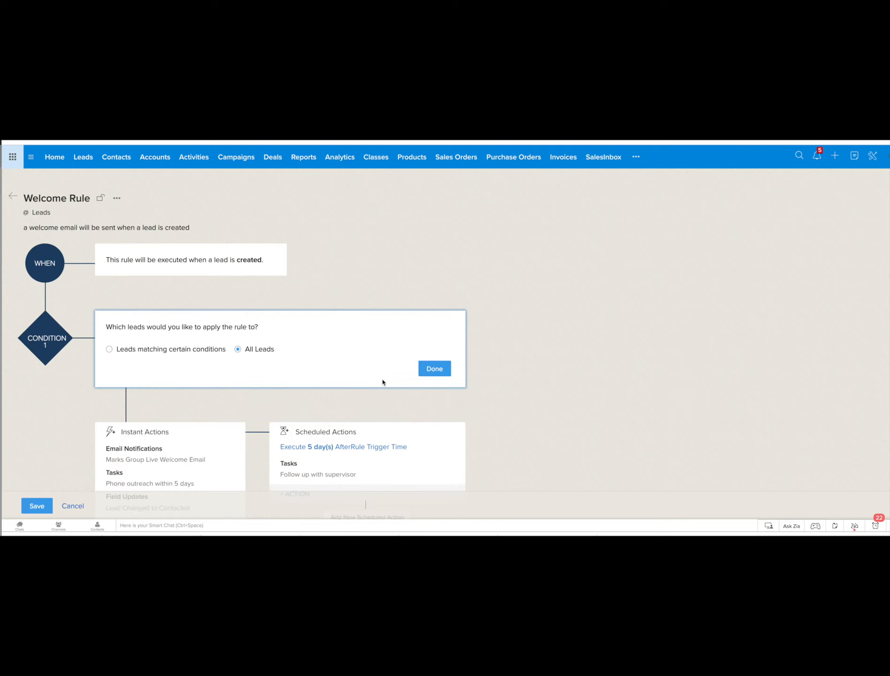
{"action": "left_click", "coordinate": [434, 369]}
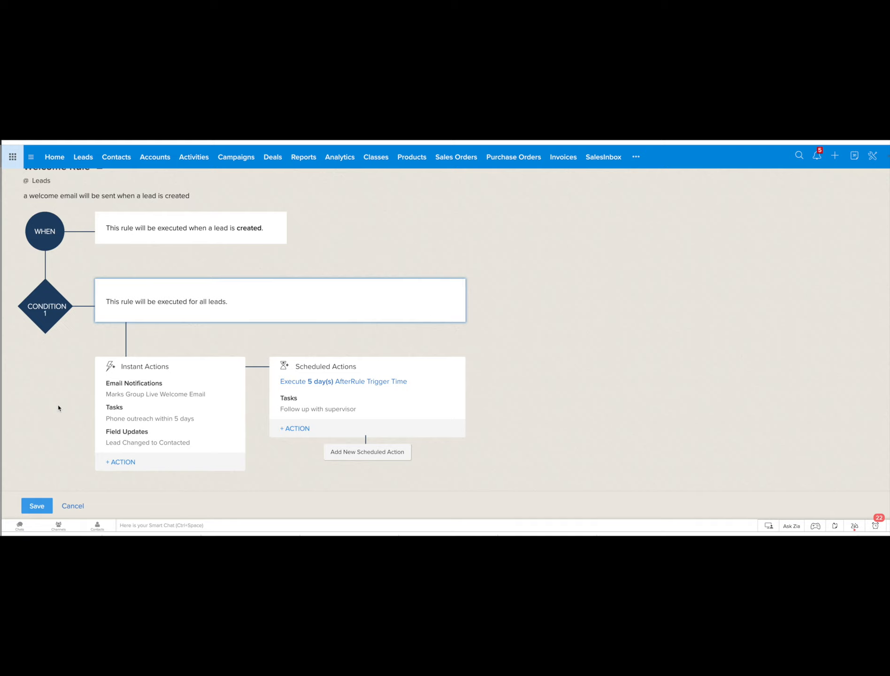
{"action": "mouse_move", "coordinate": [167, 366]}
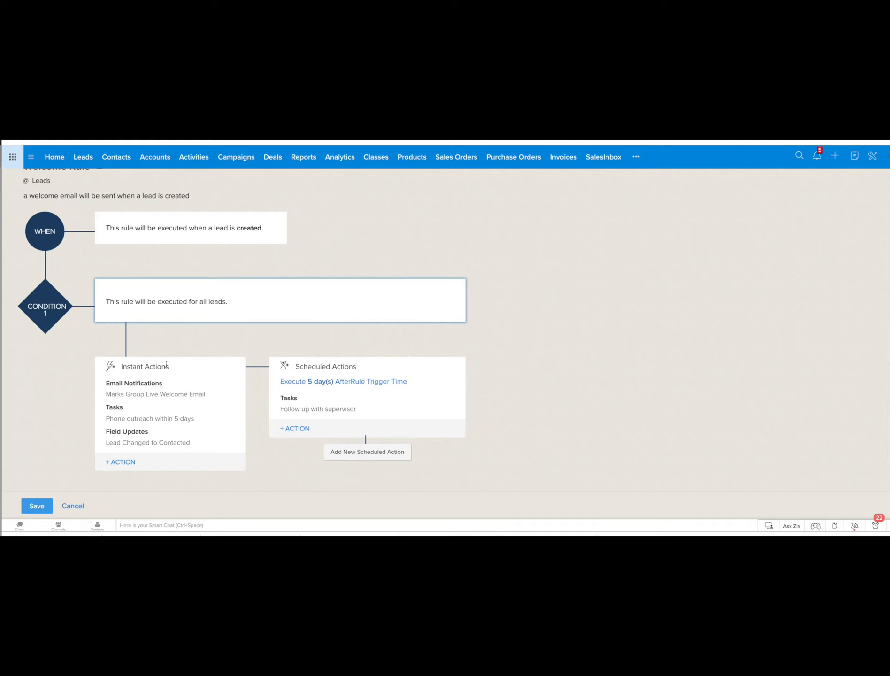
{"action": "mouse_move", "coordinate": [131, 393]}
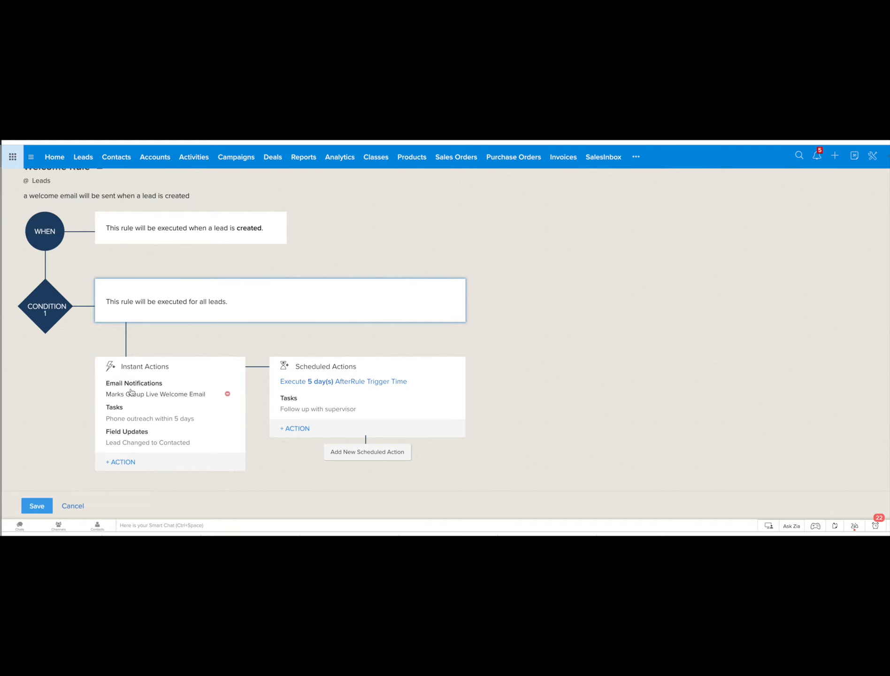
{"action": "mouse_move", "coordinate": [113, 418]}
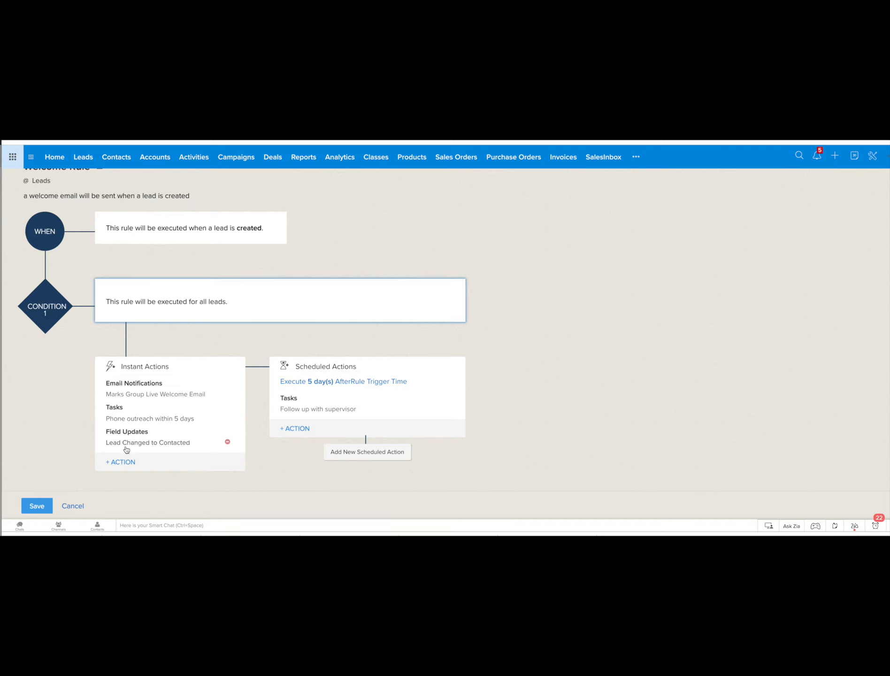
- Browse the instant action types under + ACTION without adding one
{"action": "left_click", "coordinate": [119, 461]}
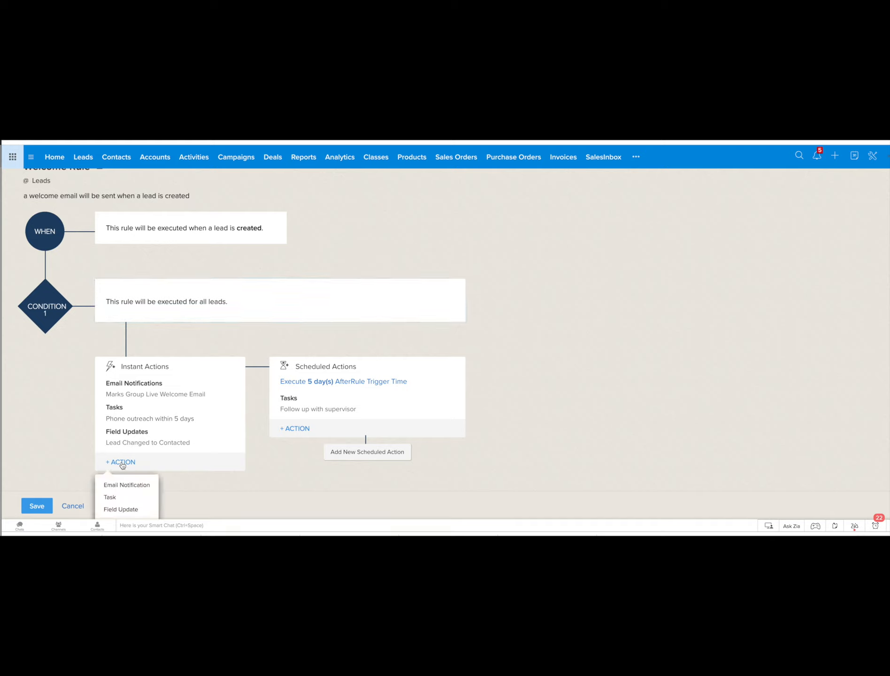
{"action": "scroll", "scroll_direction": "down", "scroll_amount": 3}
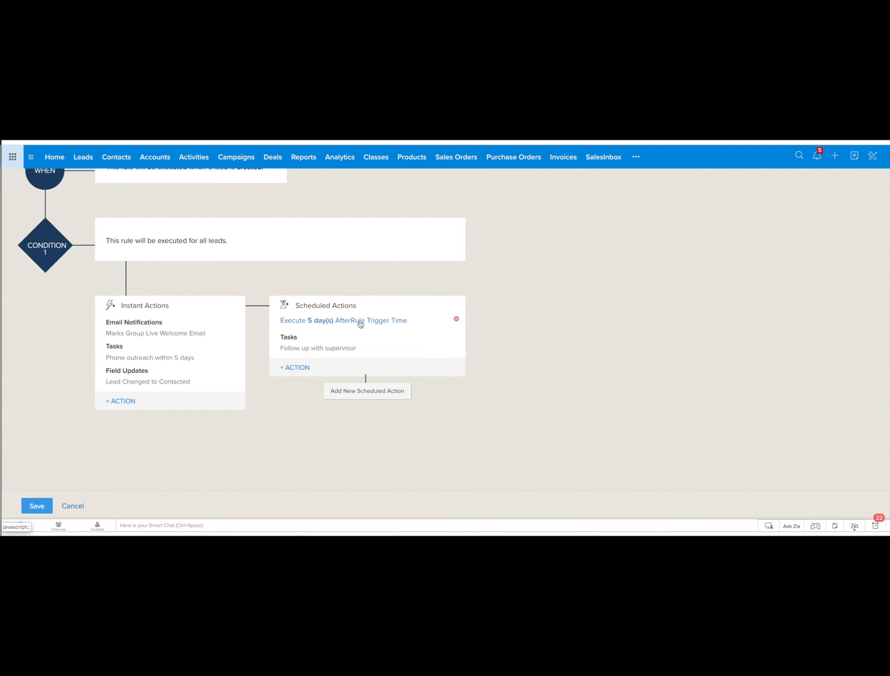
{"action": "mouse_move", "coordinate": [372, 393]}
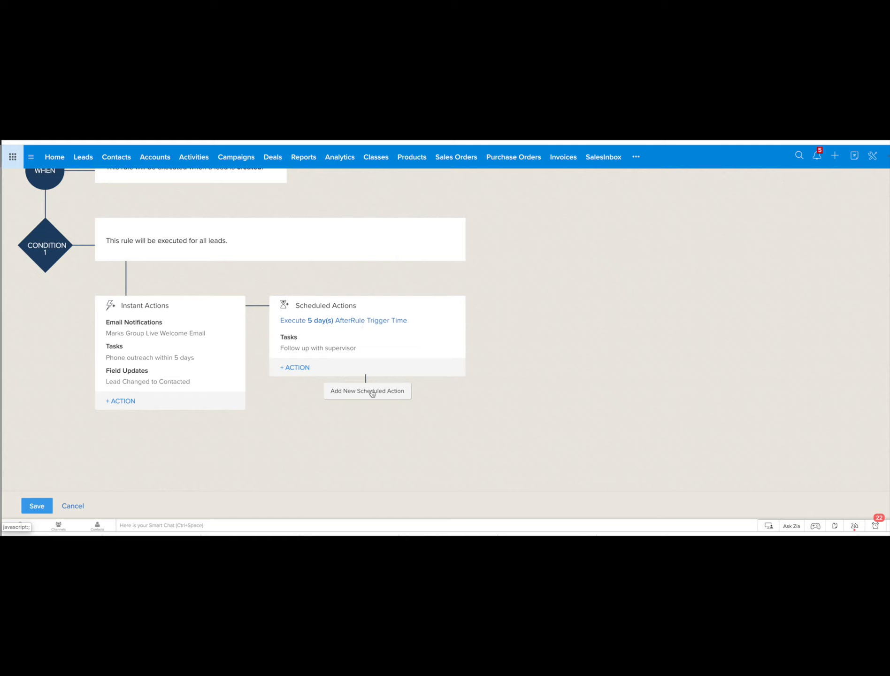
{"action": "mouse_move", "coordinate": [374, 396]}
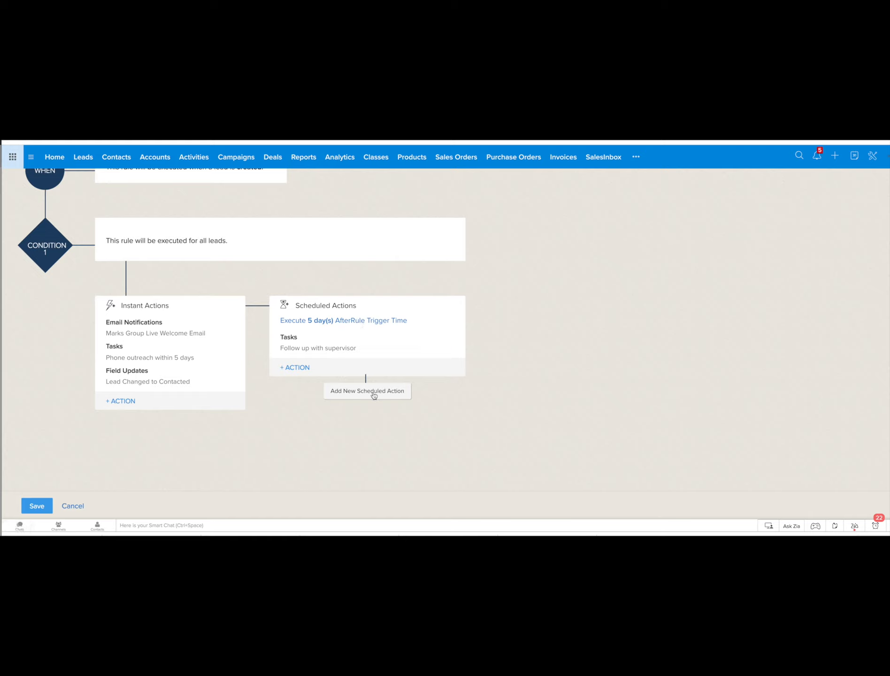